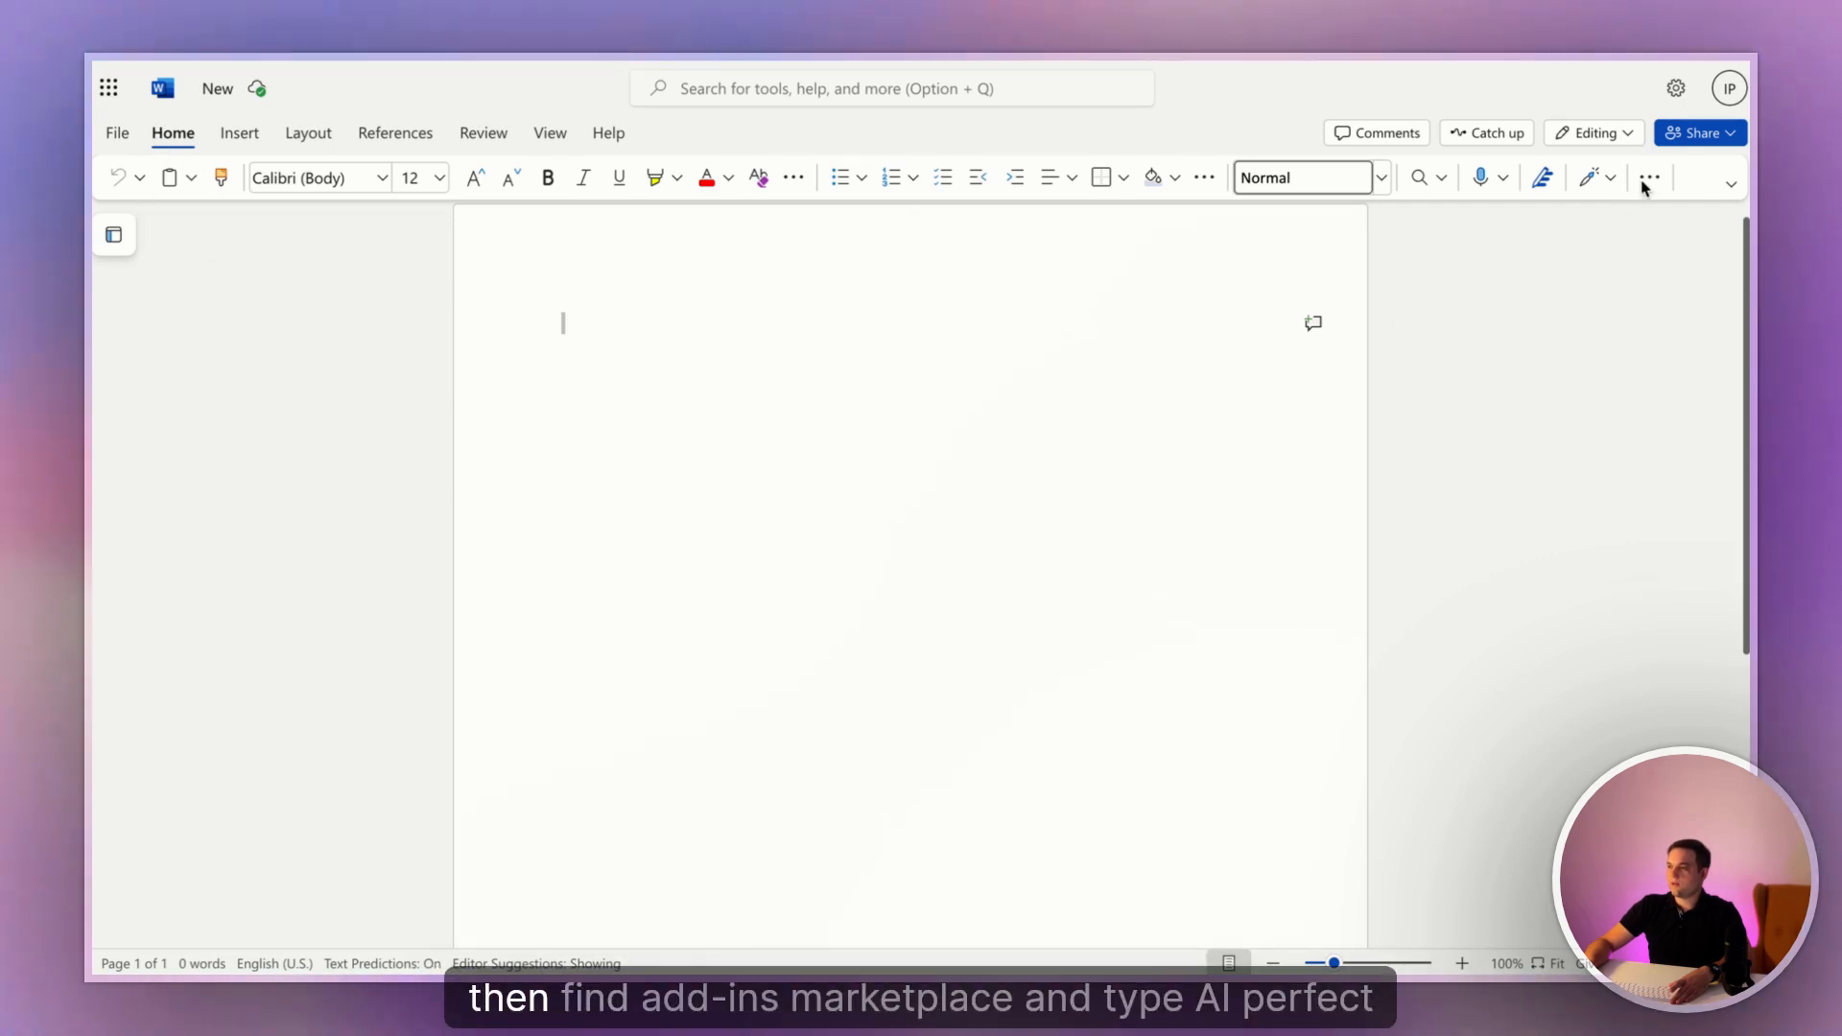
Search the add-ins list for 'ai perfect ass' and add AI Perfect Assistant for Office.
click(1650, 176)
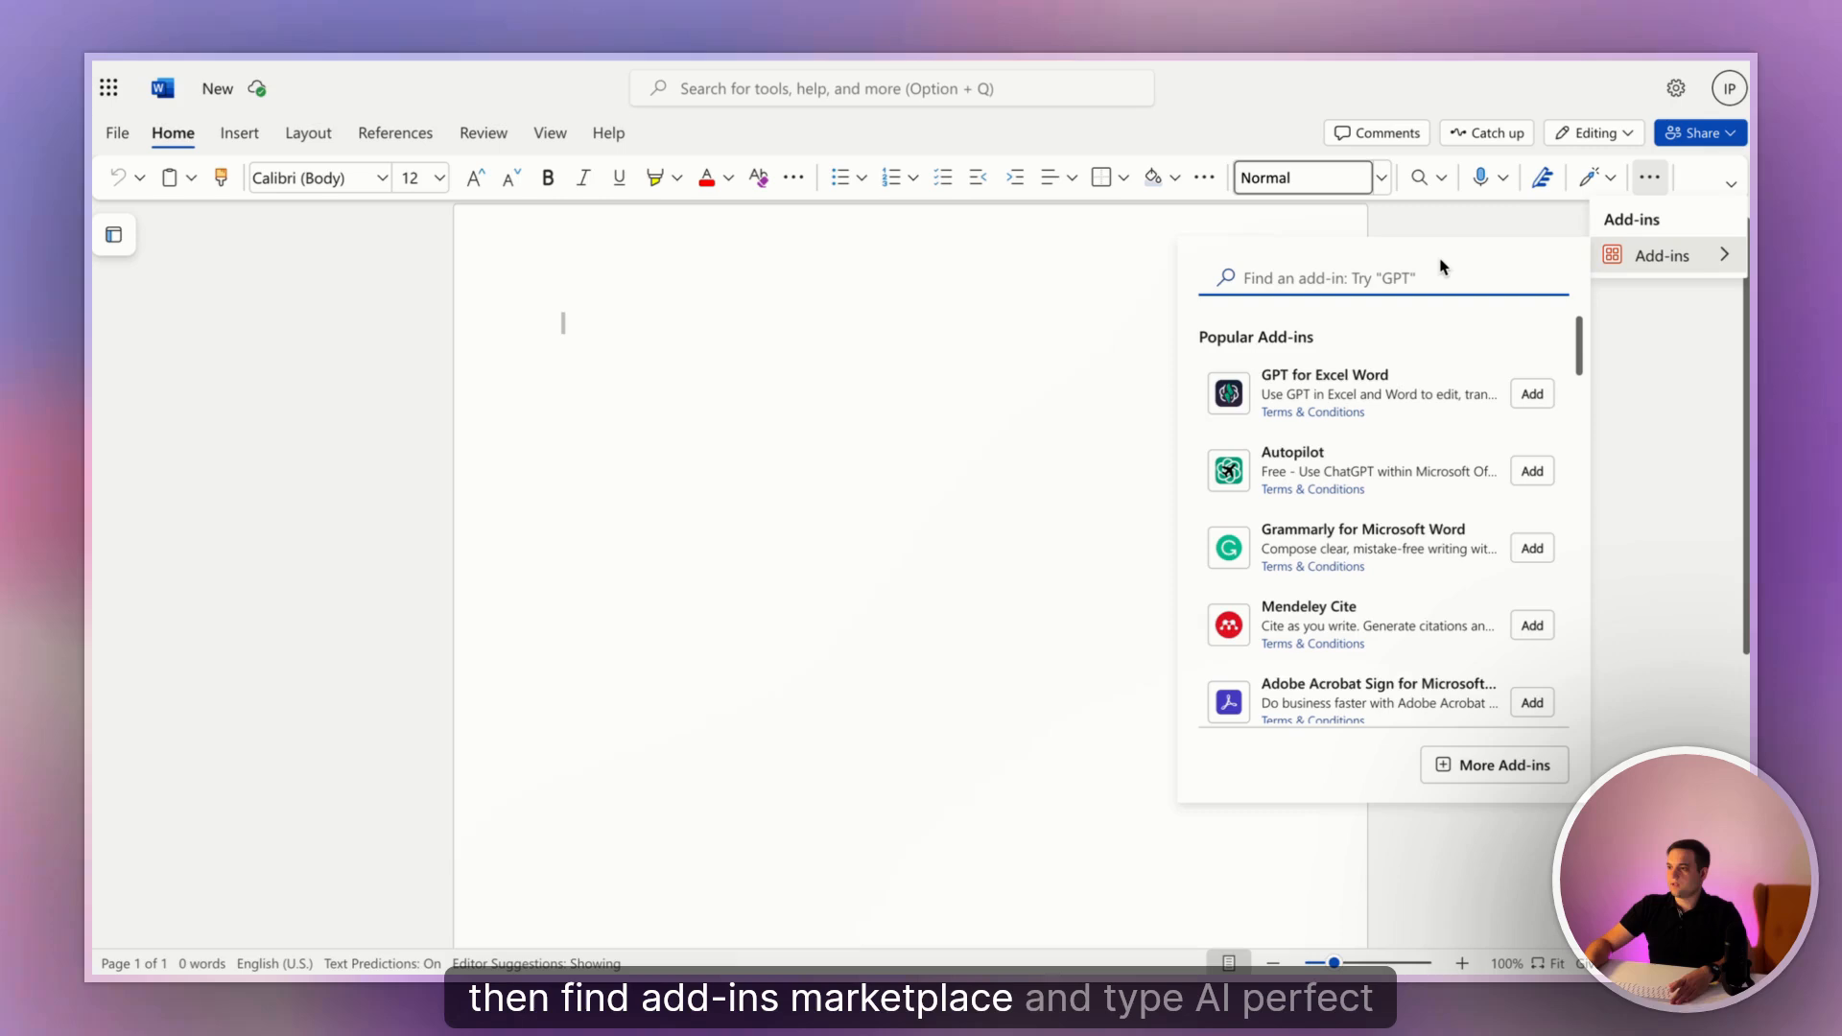
text(ai)
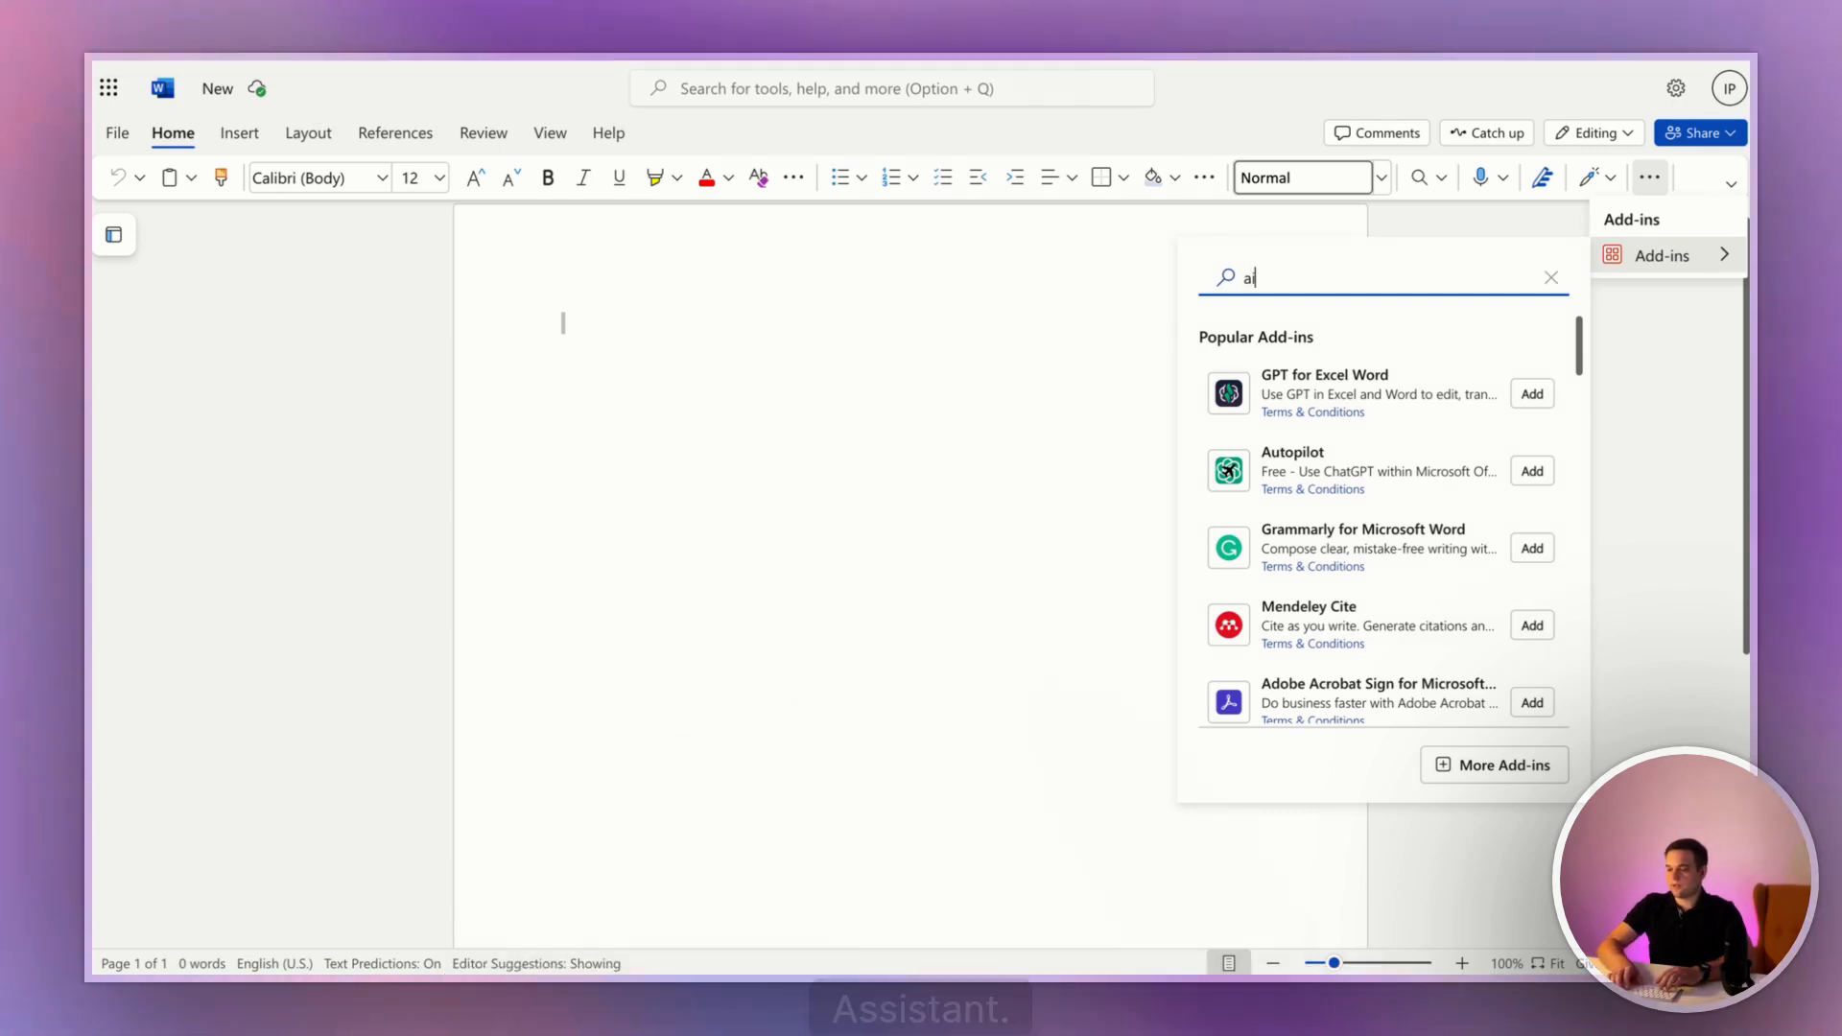
text(perfect ass)
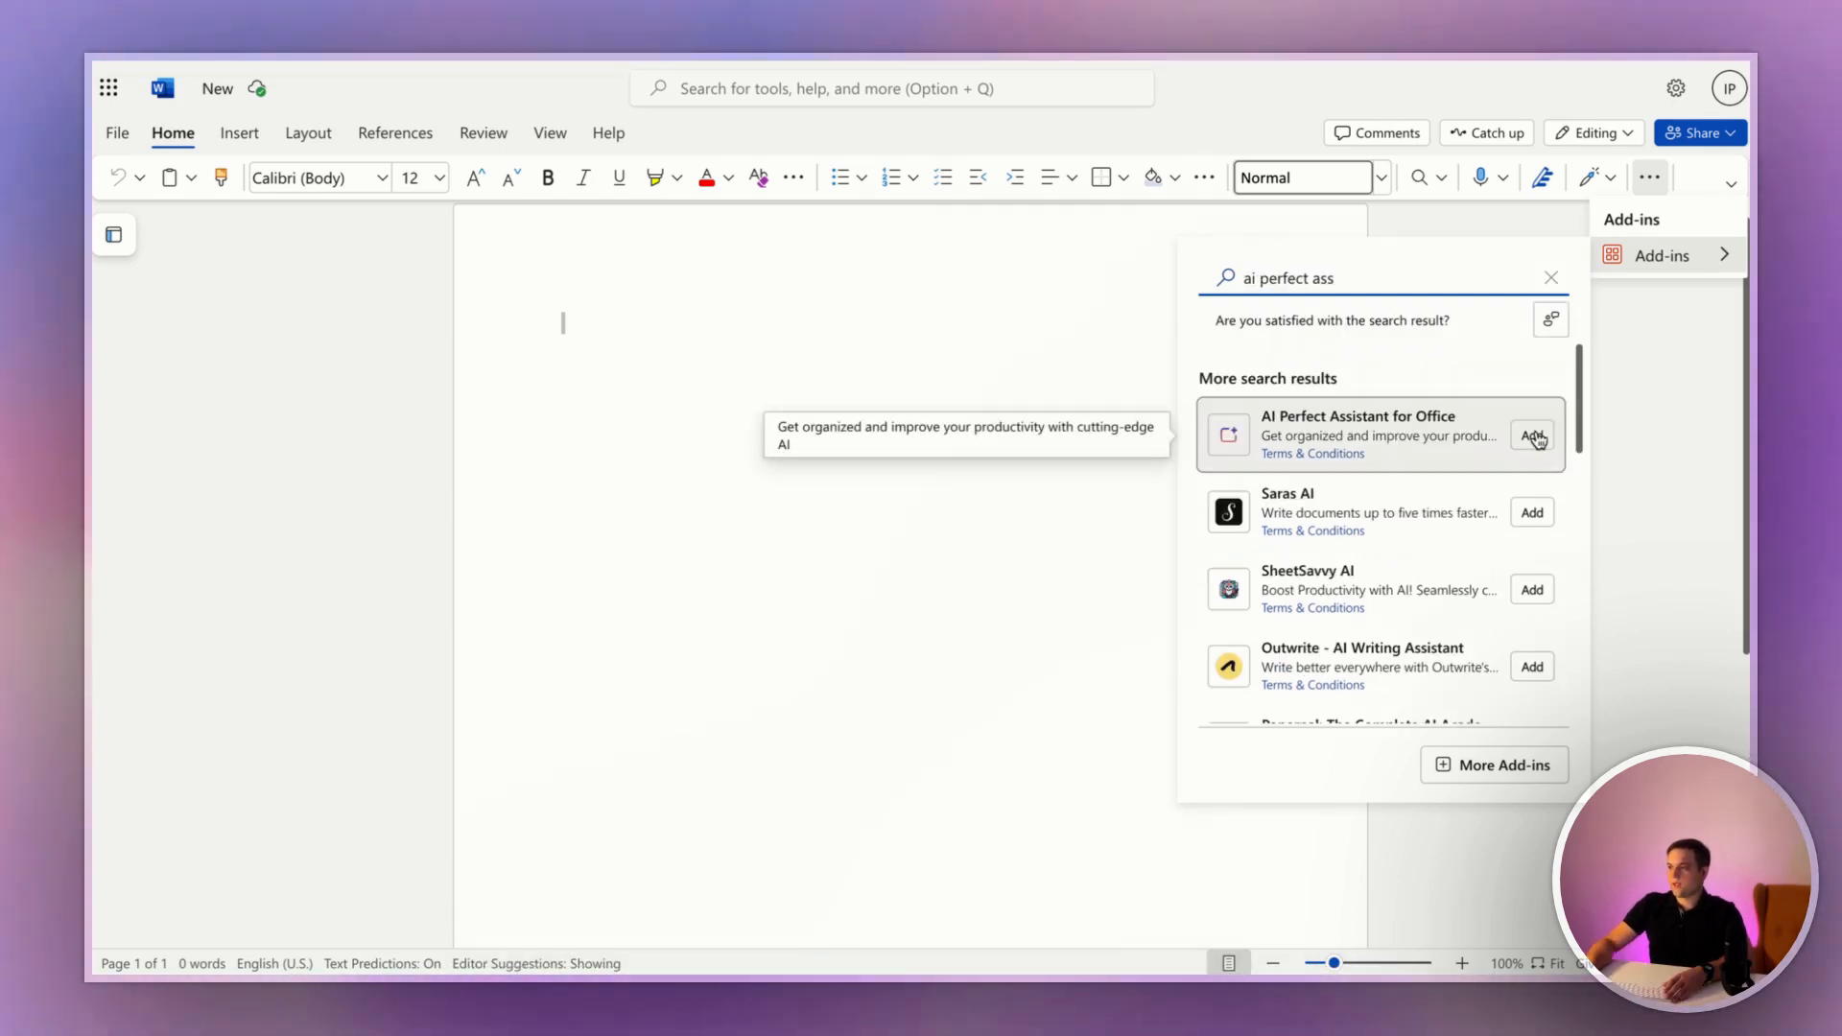
click(1531, 435)
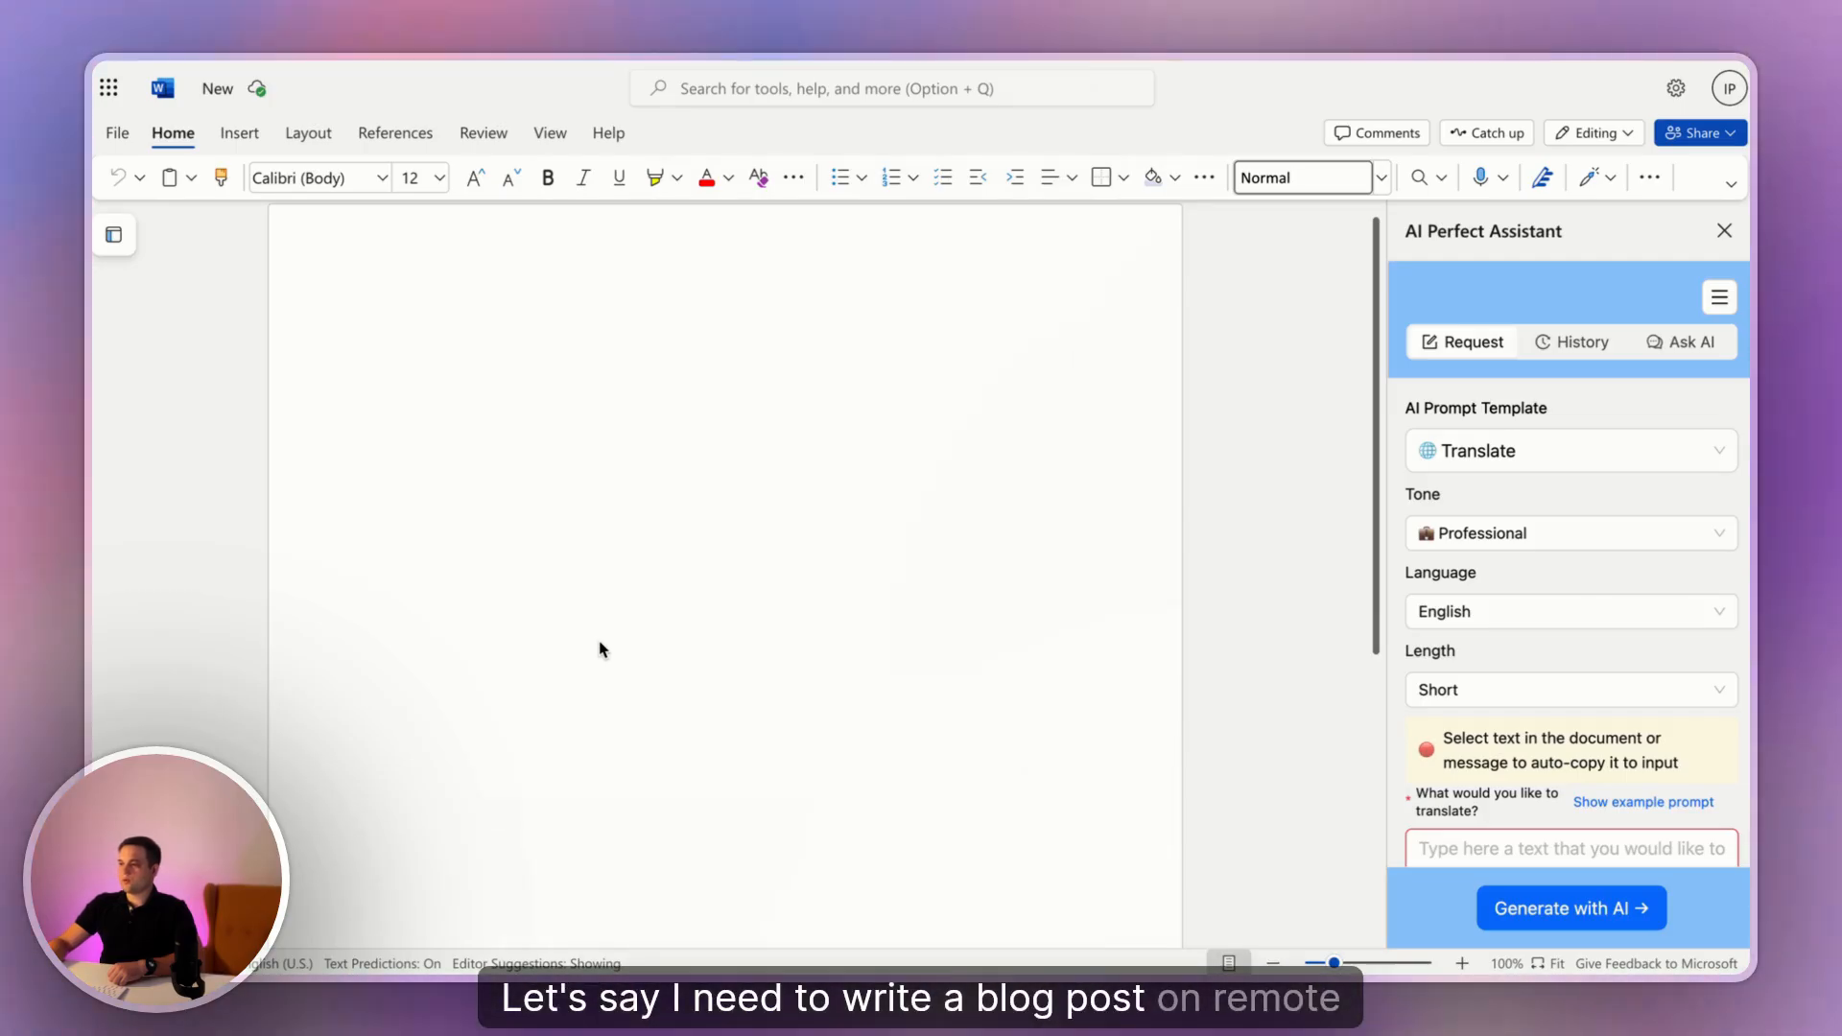
mouse_move(679, 643)
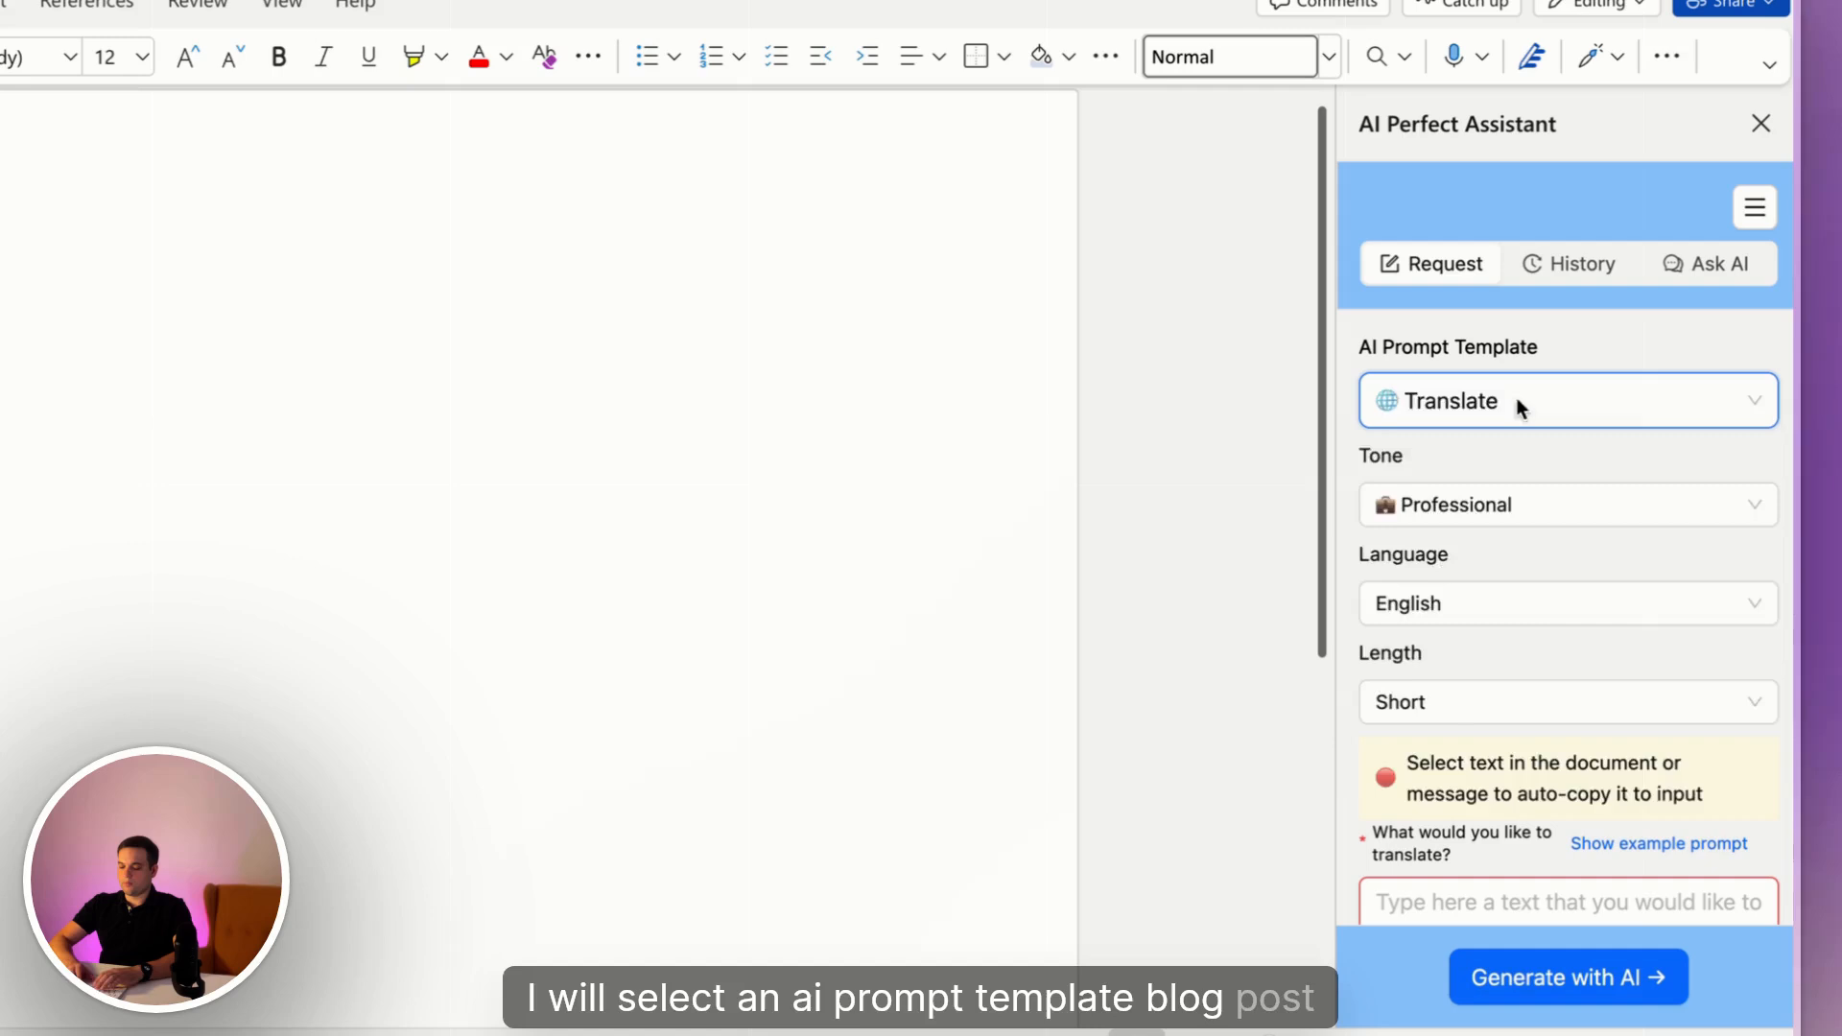
Generate AI blog intro options from the title 'remote work pros and cons'.
click(1566, 401)
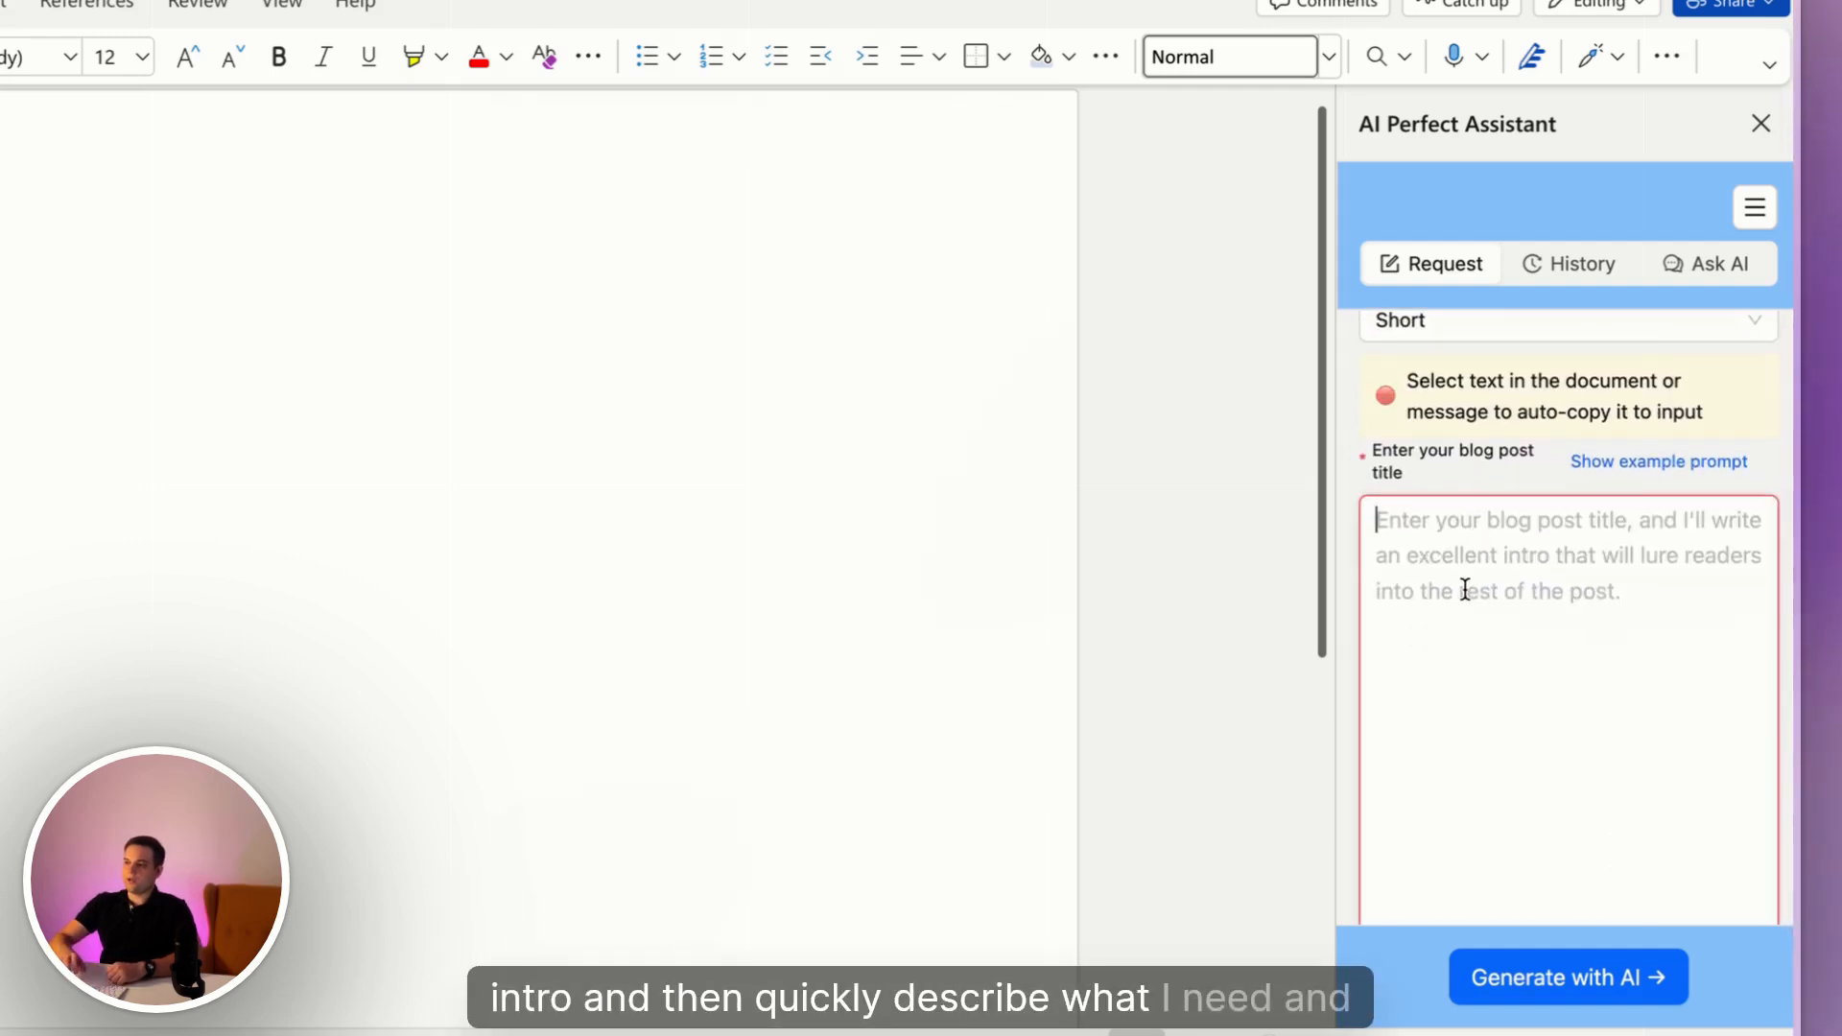
text(remote work pros and cons)
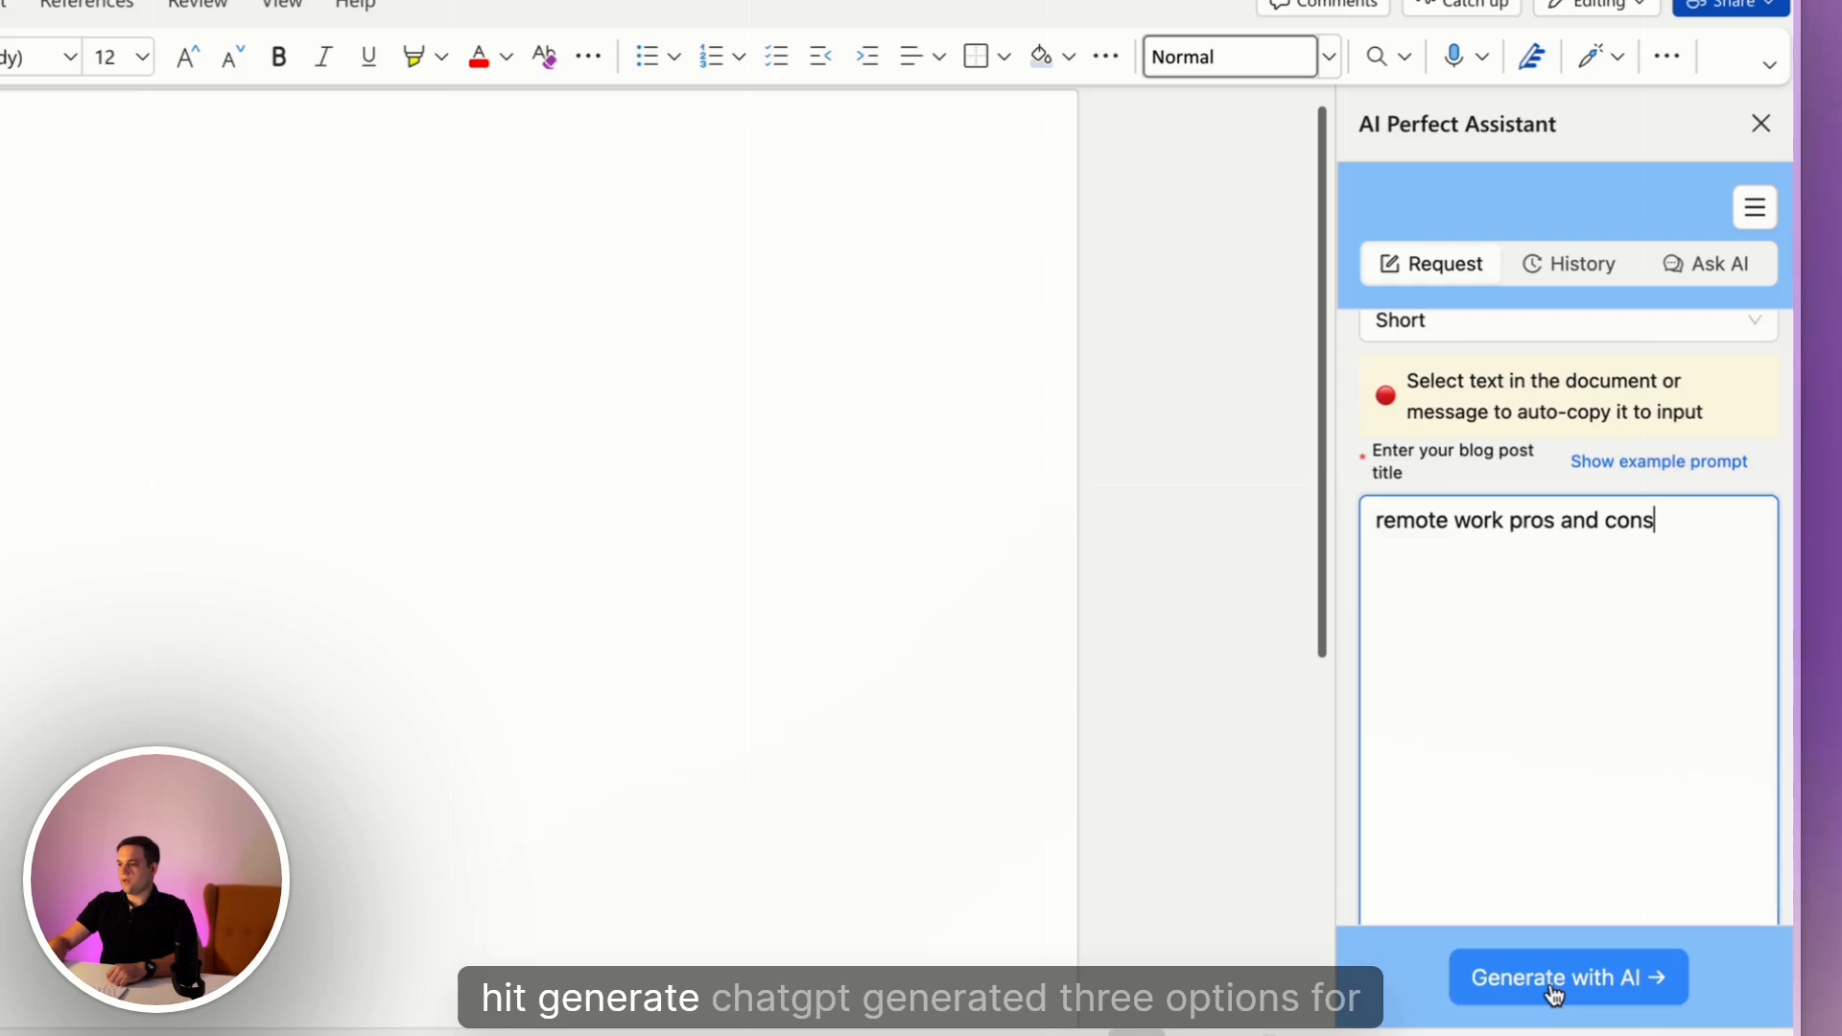
click(1567, 976)
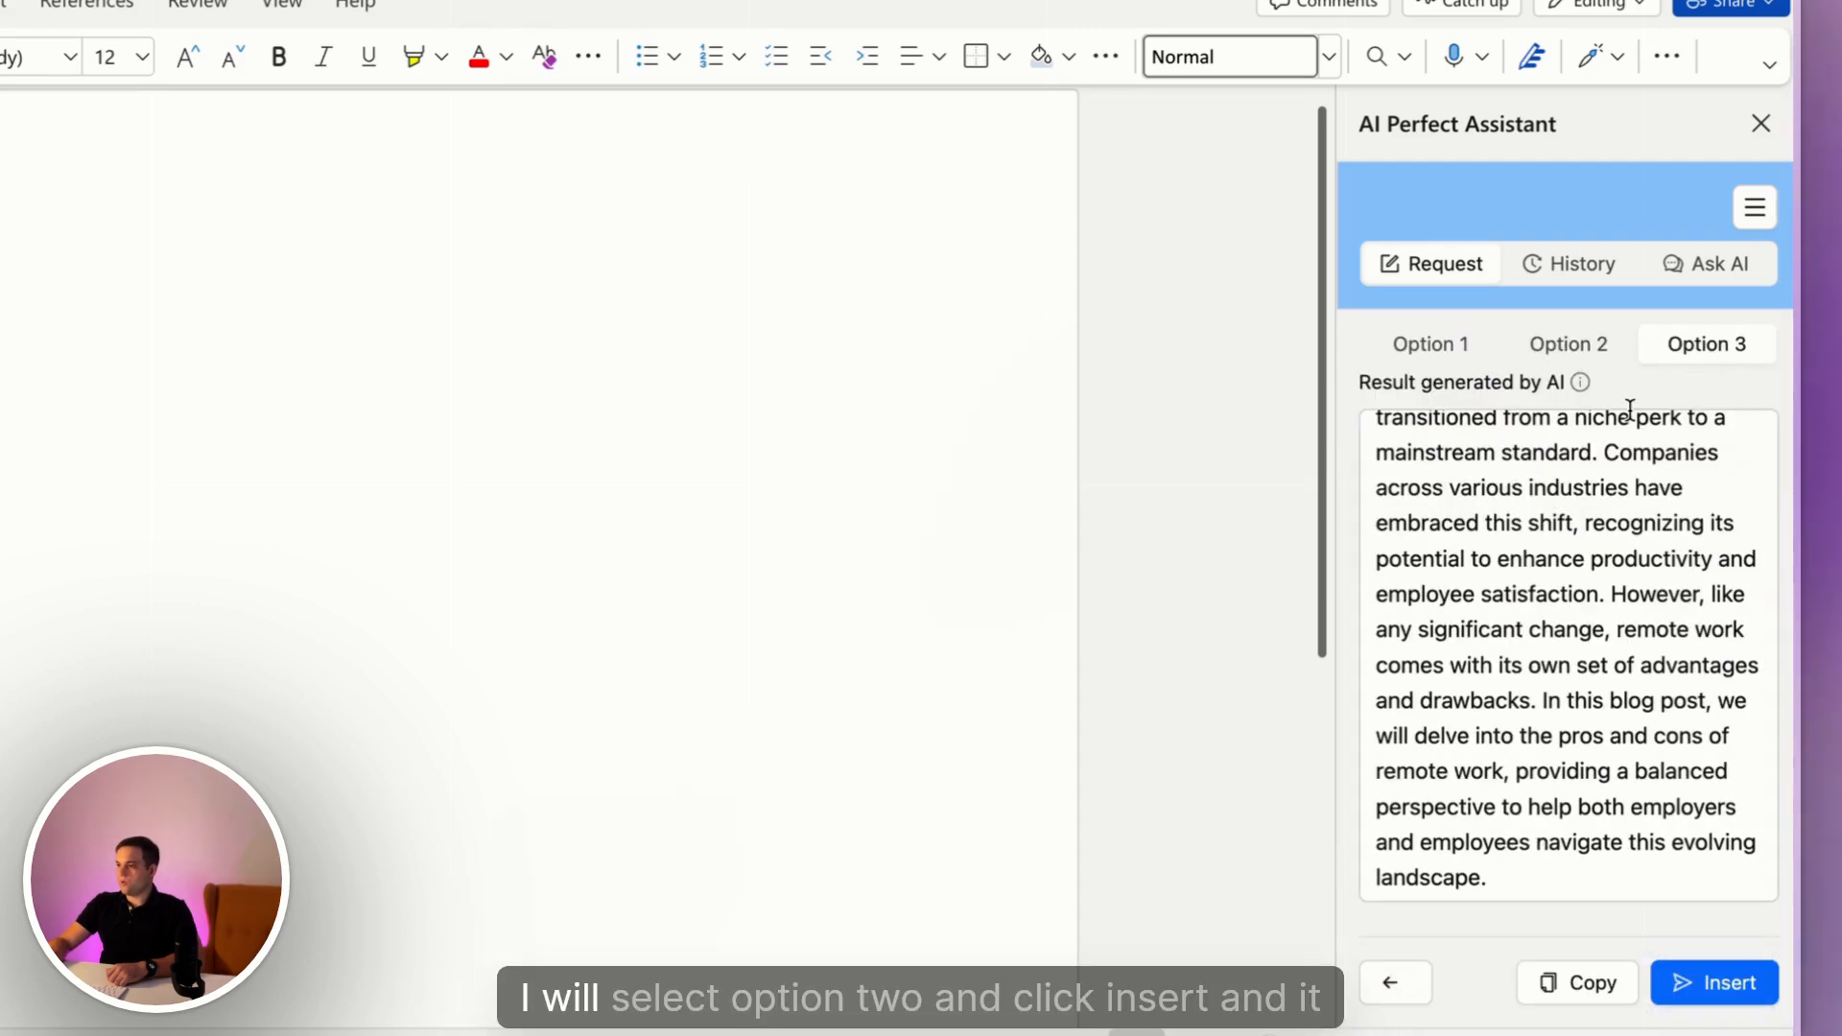
Insert the Option 2 generated intro into the document.
click(1567, 343)
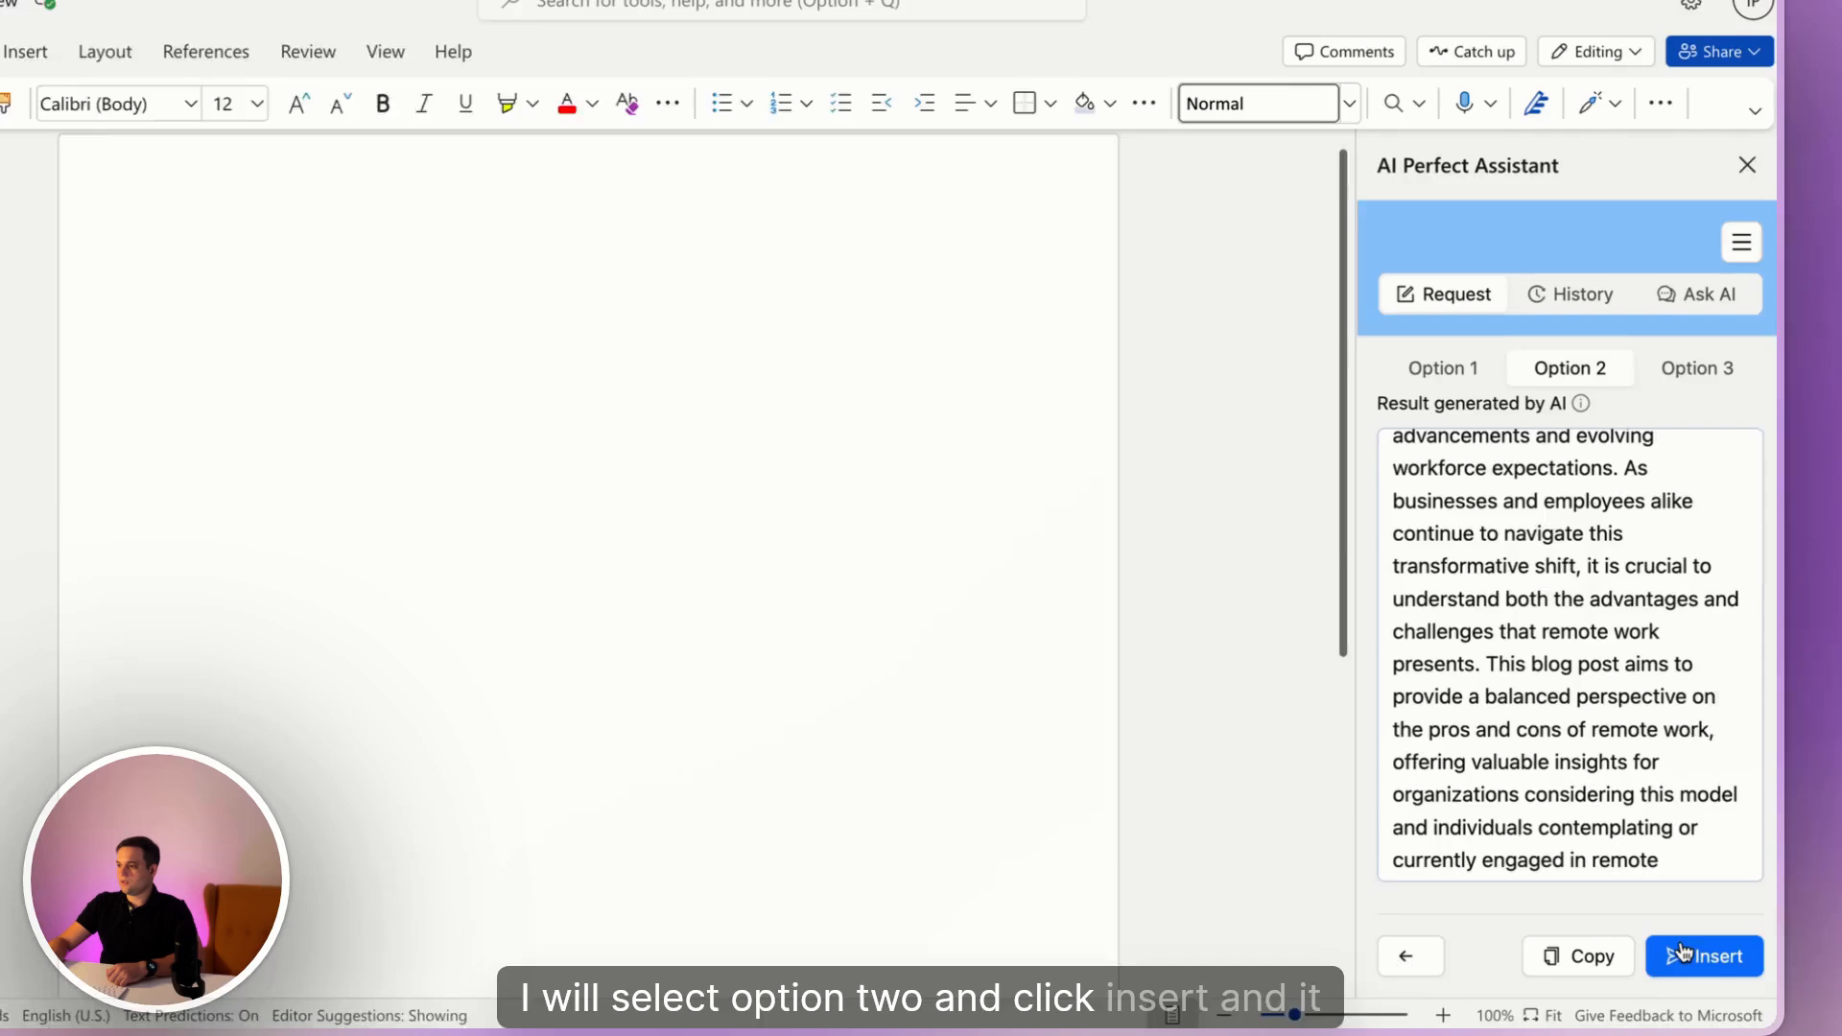
click(1702, 955)
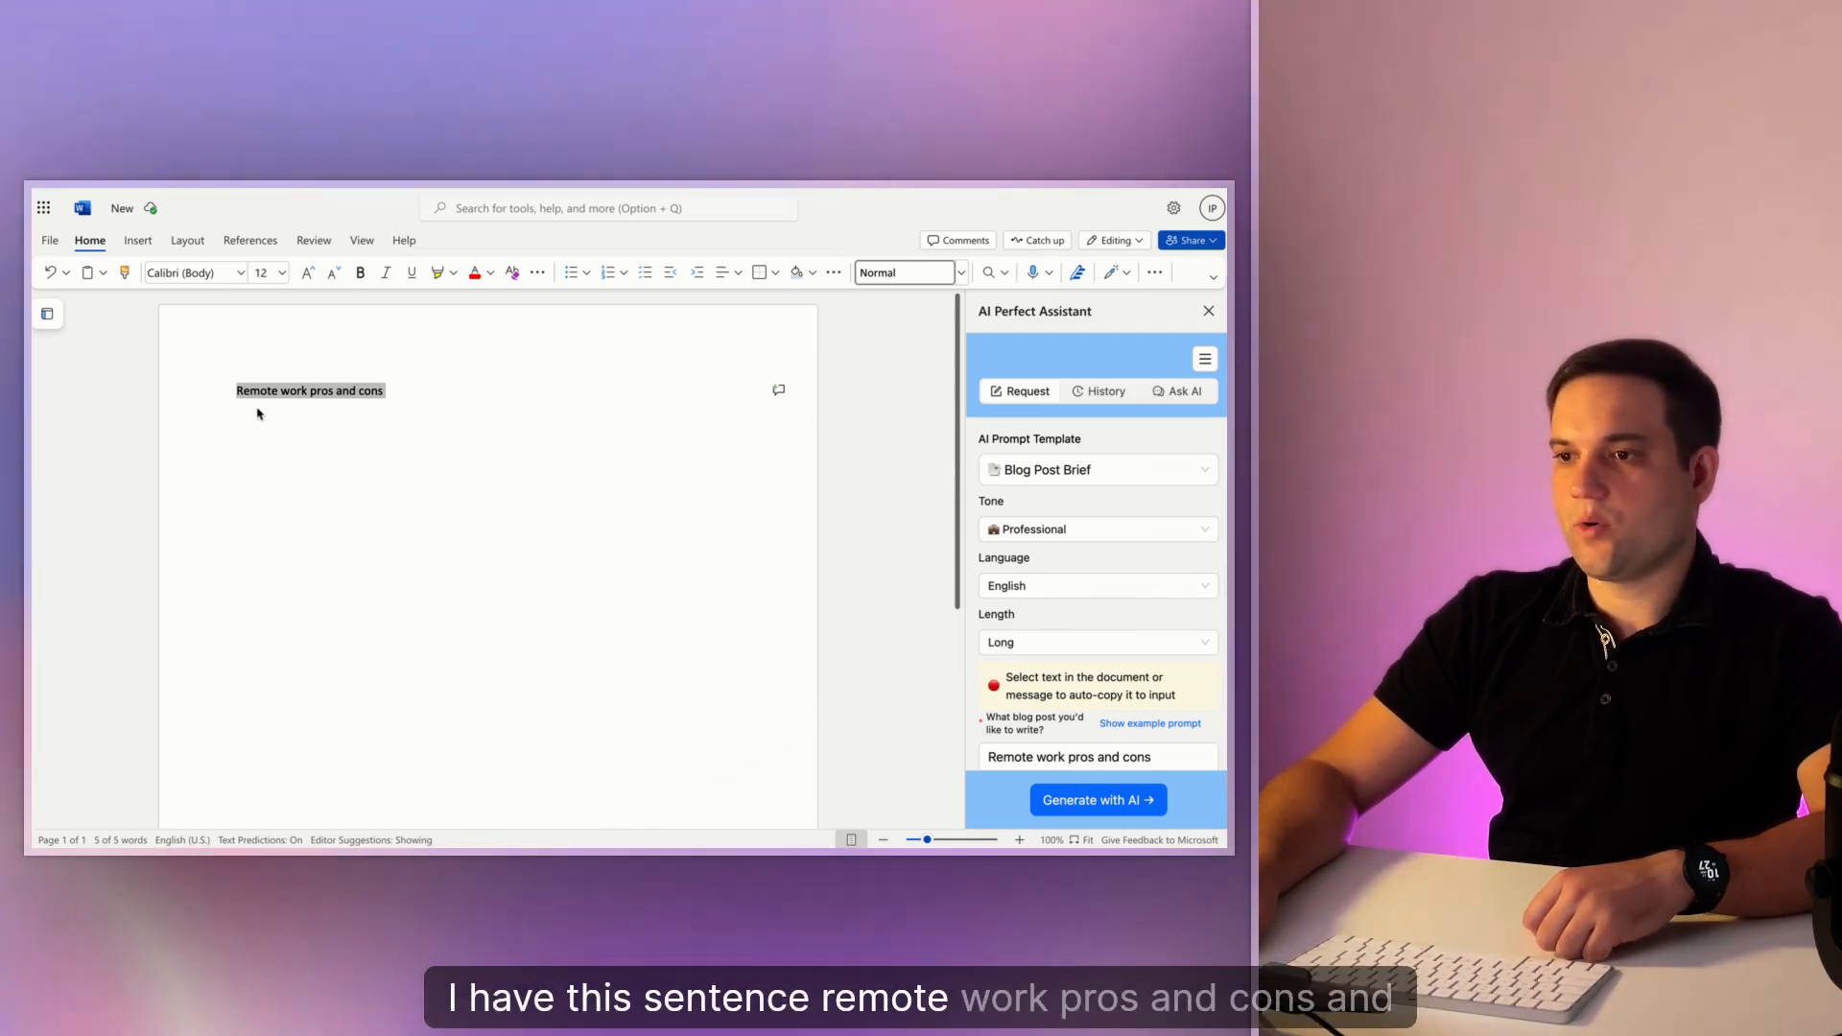
mouse_move(334, 417)
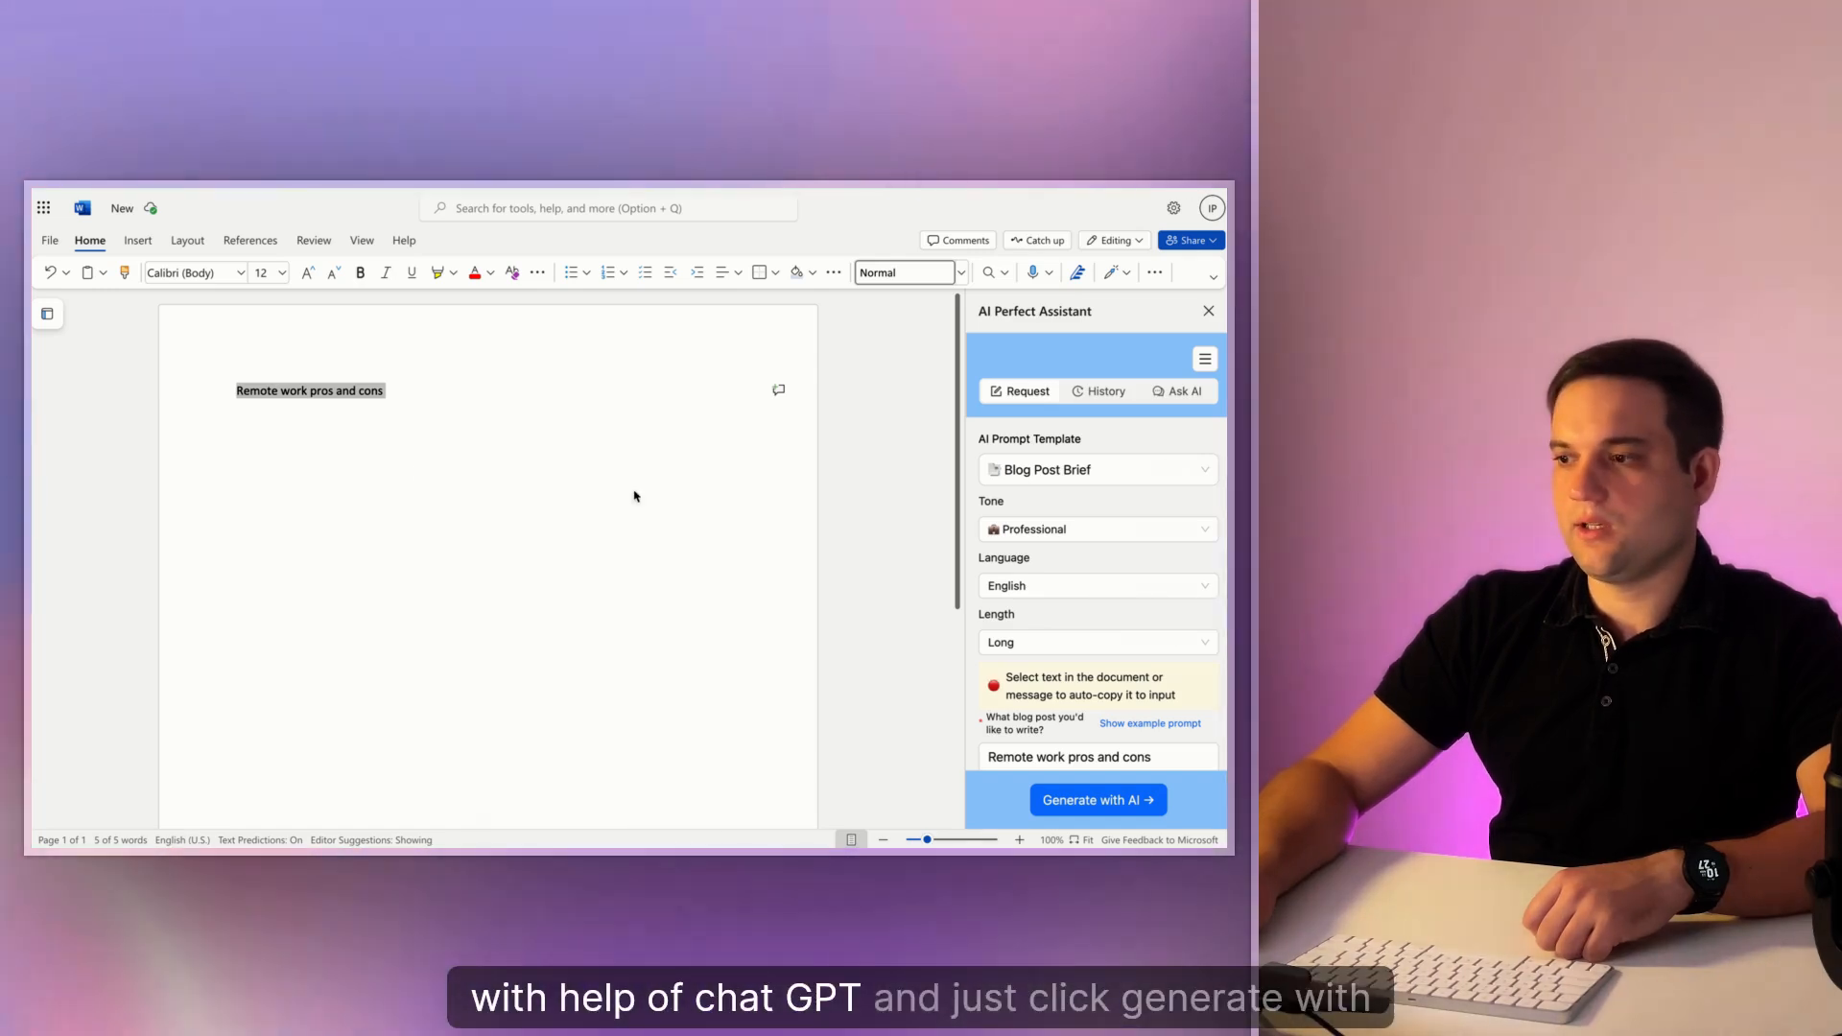
Generate blog post brief options and insert Option 3 into the document.
click(1097, 800)
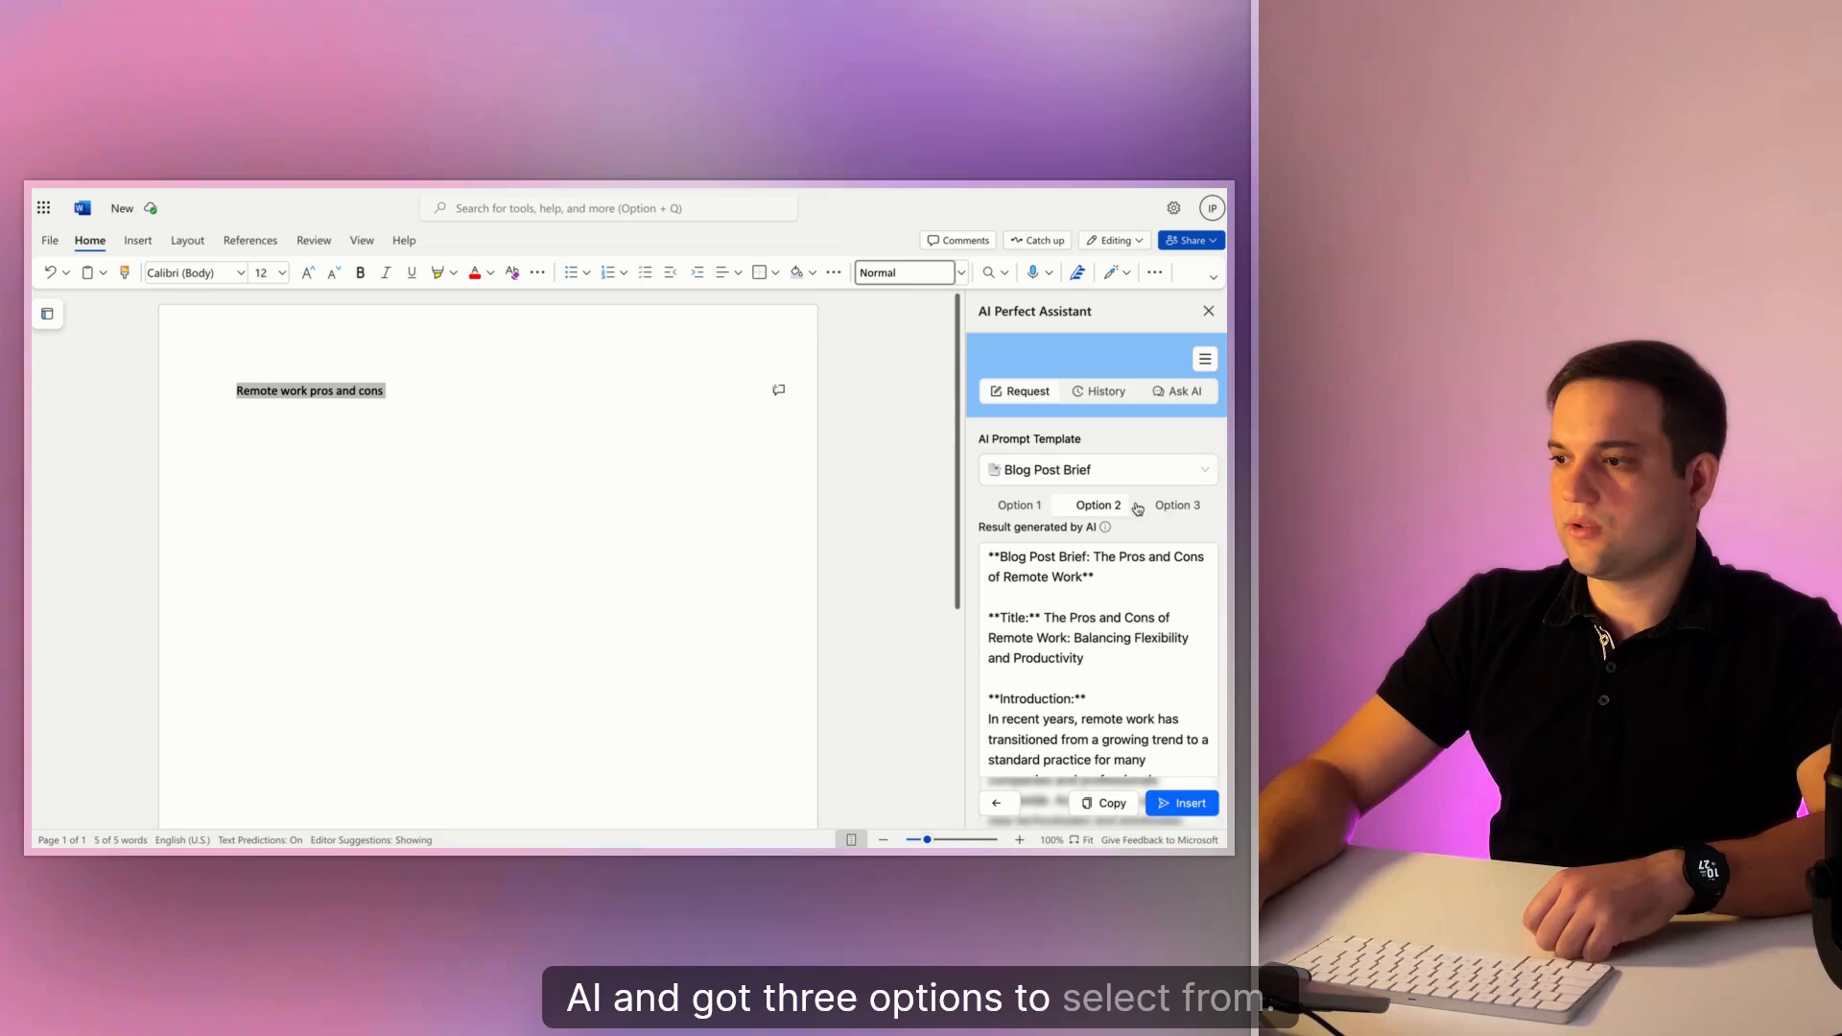
click(1176, 504)
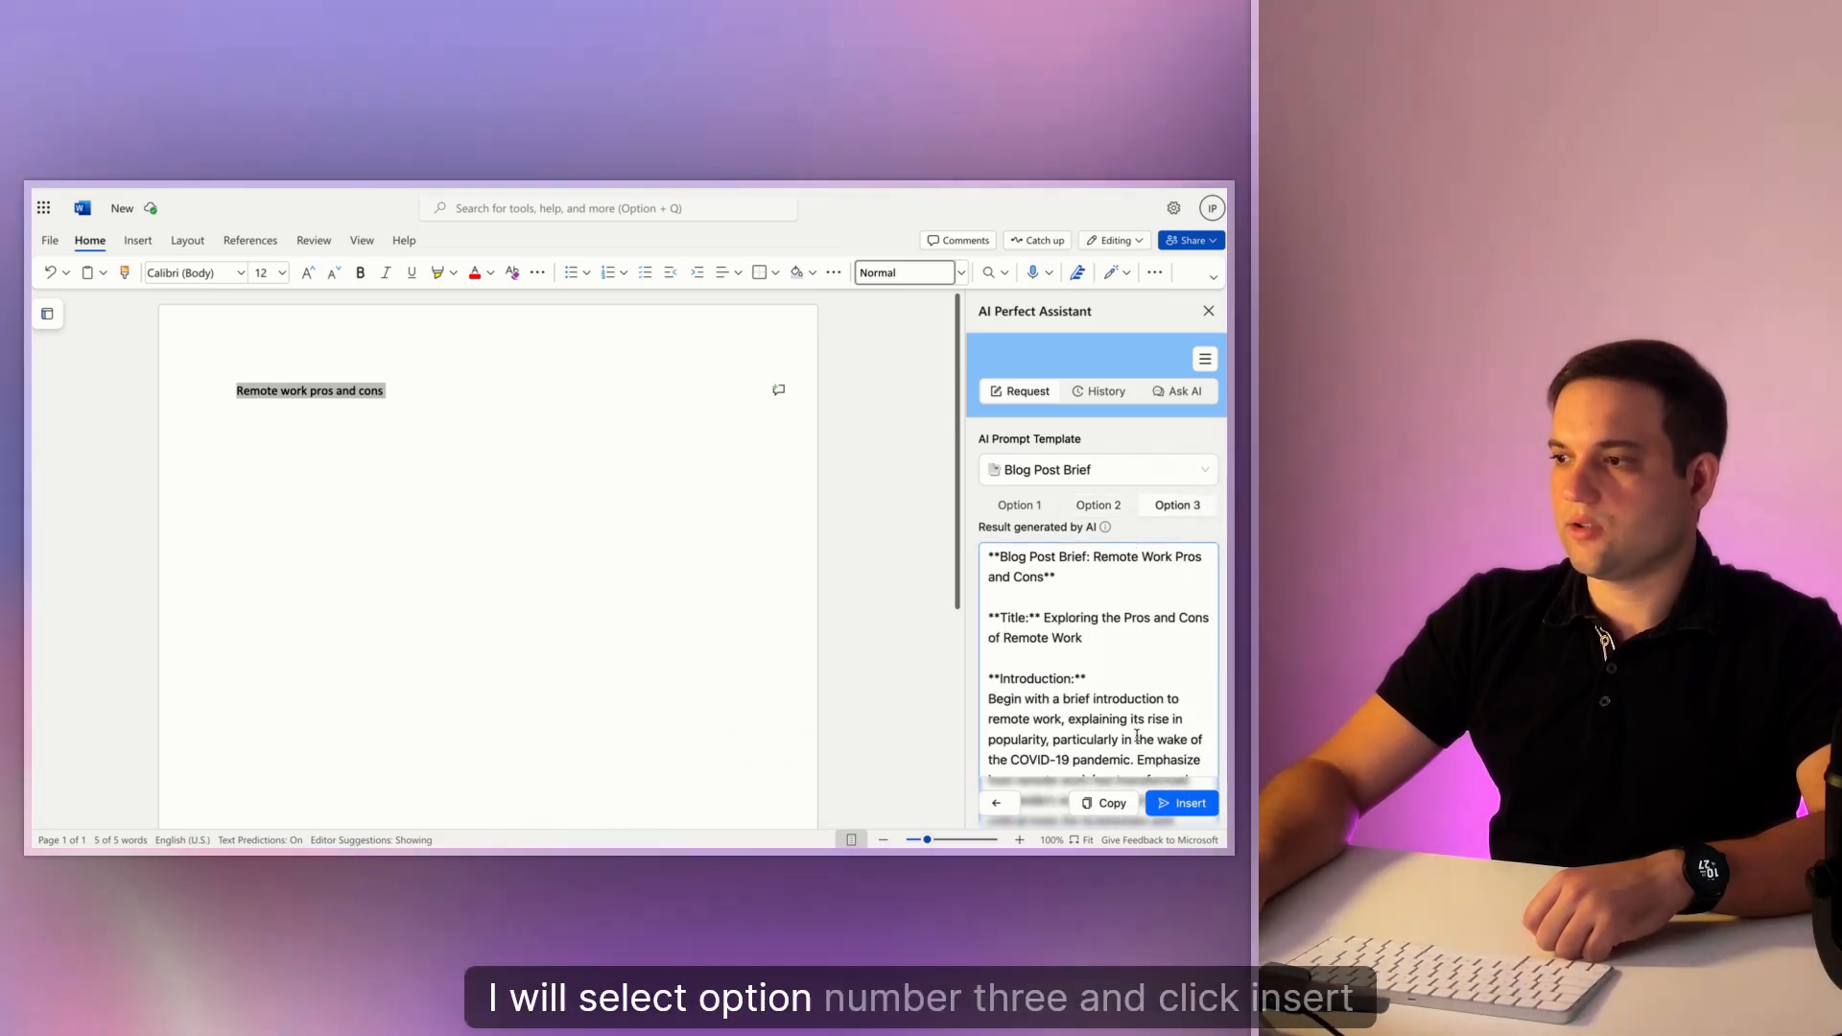
click(1180, 802)
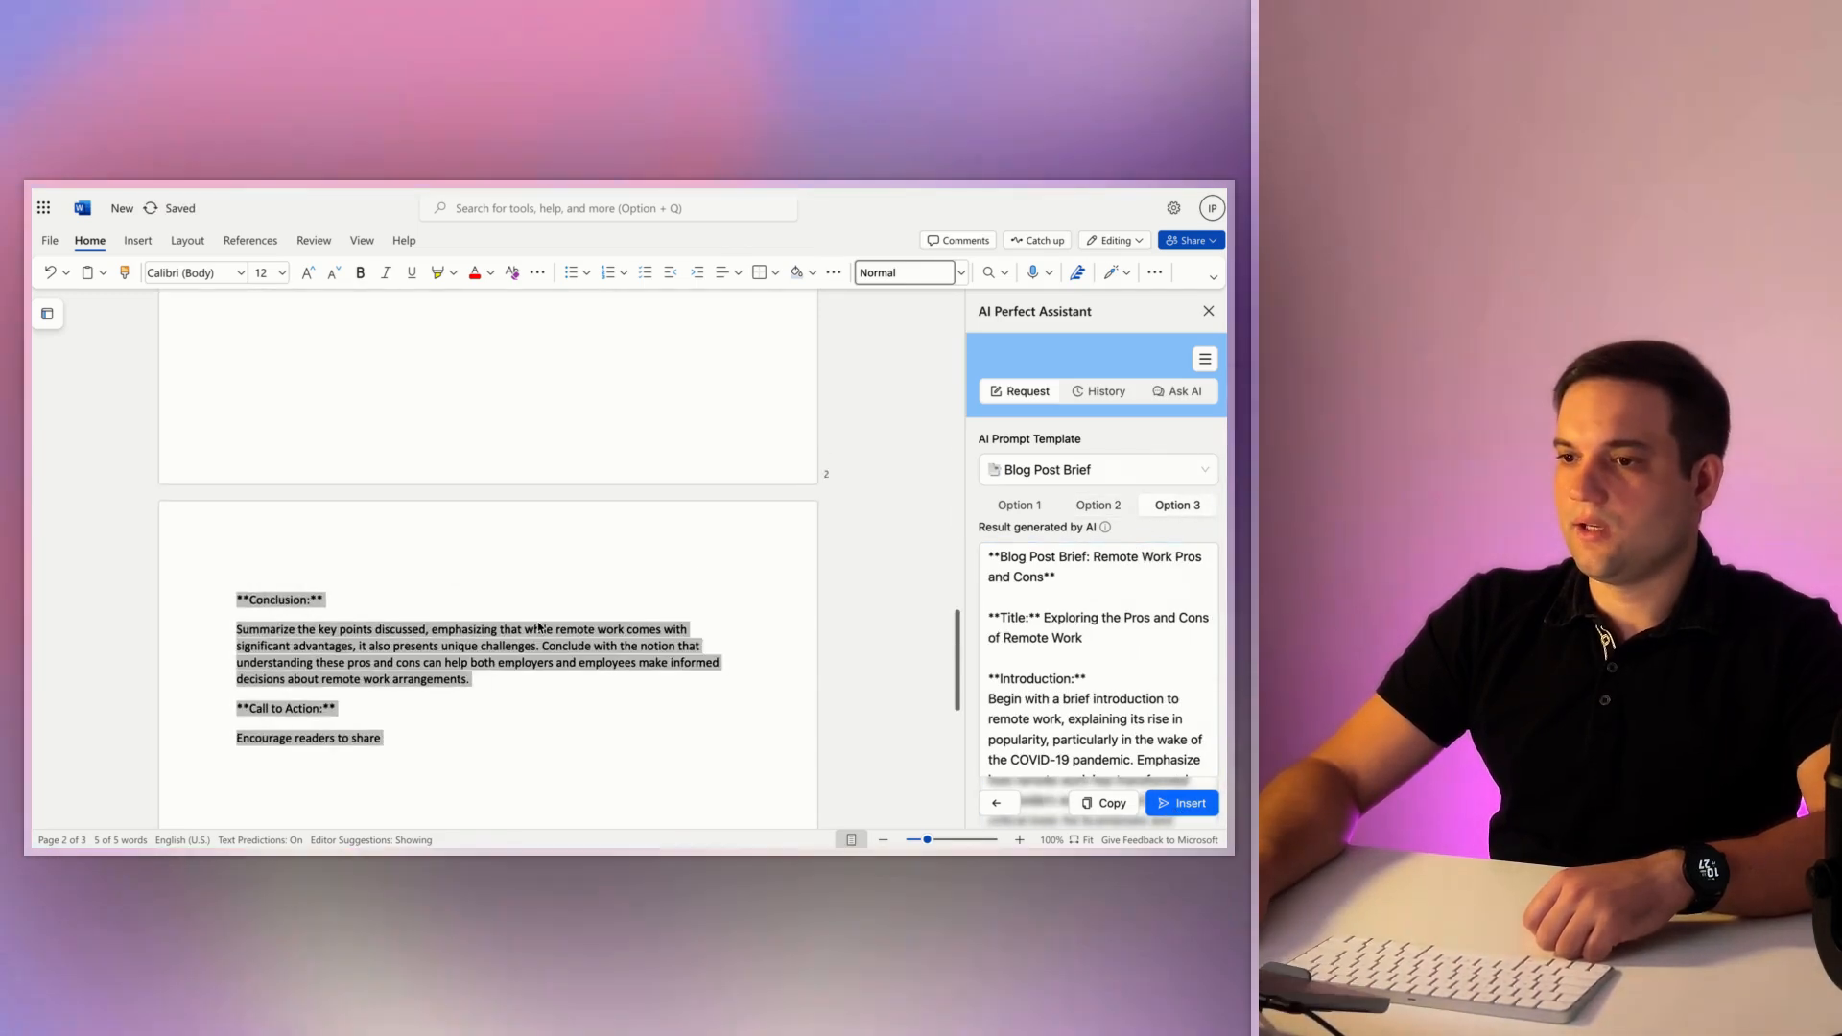